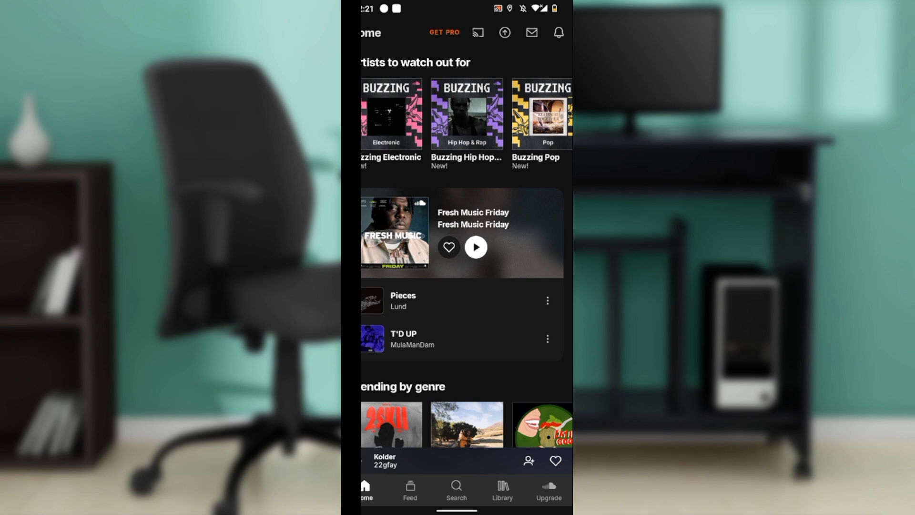
- Show the Files picker's storage locations, then close the picker without choosing an audio file
scroll("down", 3)
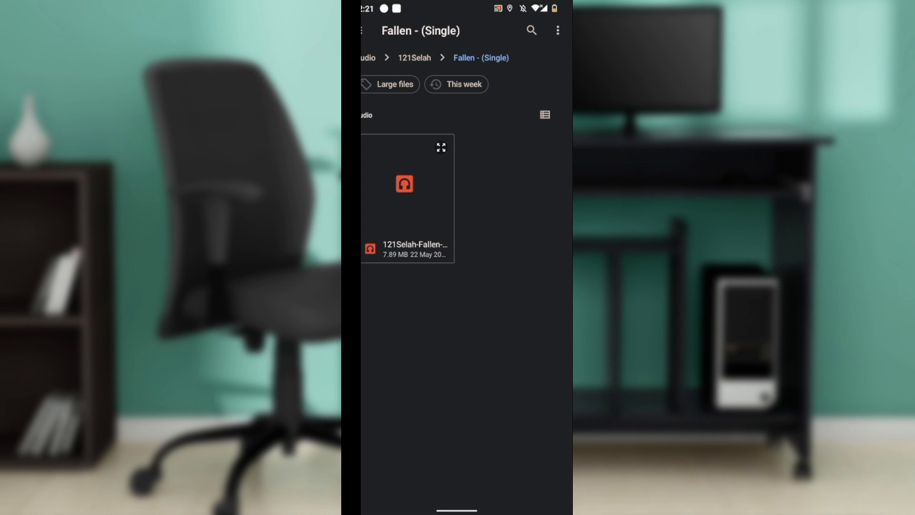
left_click(363, 29)
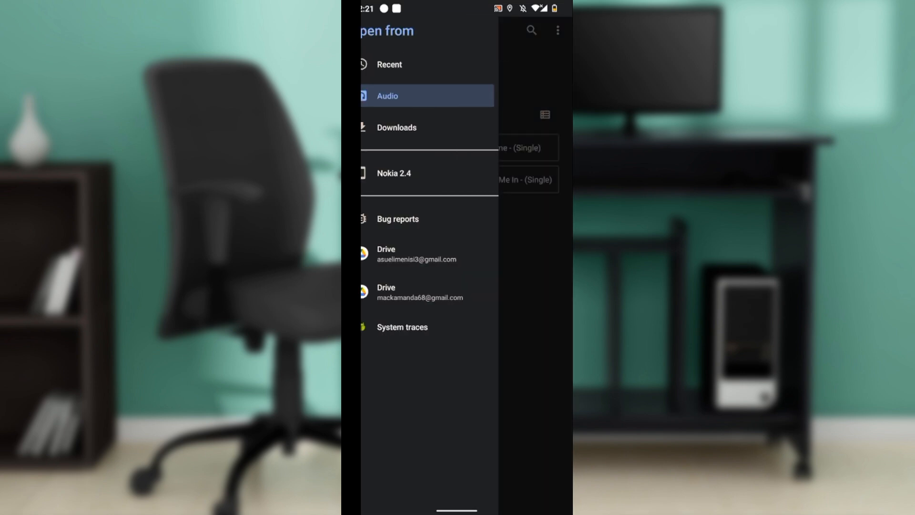
left_click(388, 96)
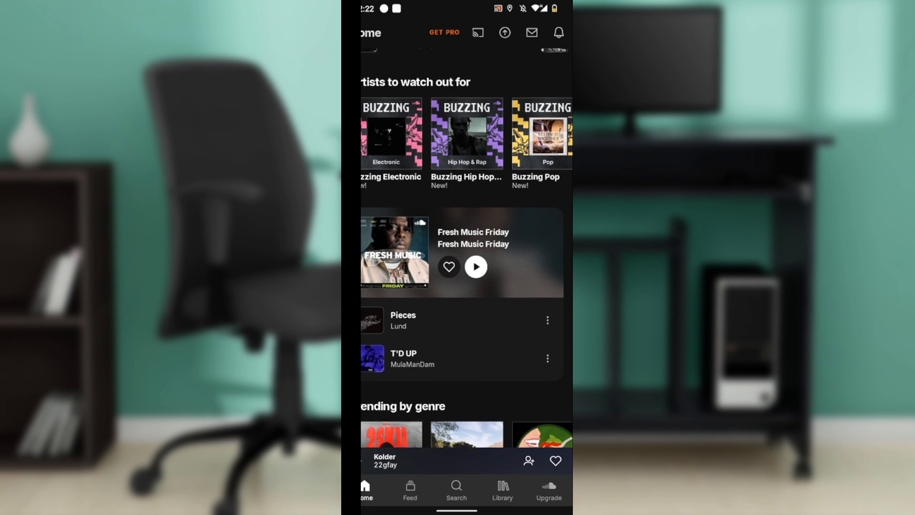
- Go to Library and open its empty Playlists page
left_click(502, 490)
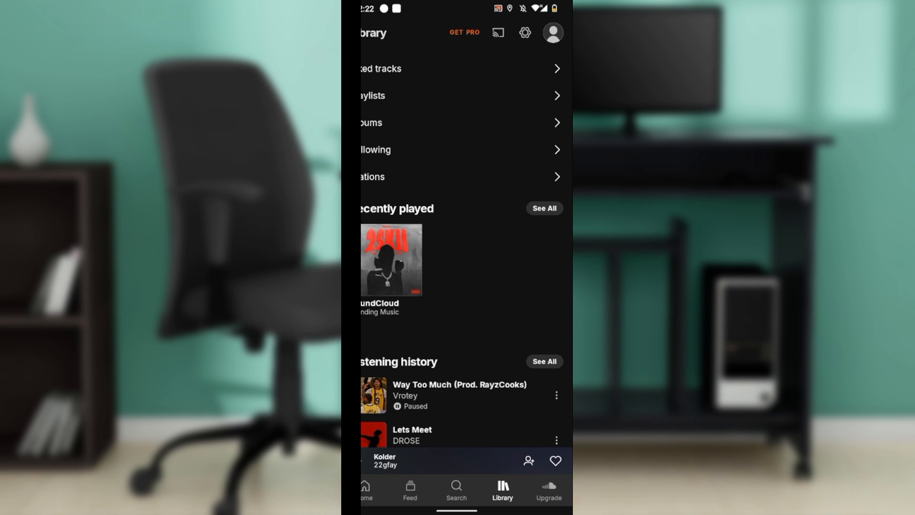
left_click(371, 95)
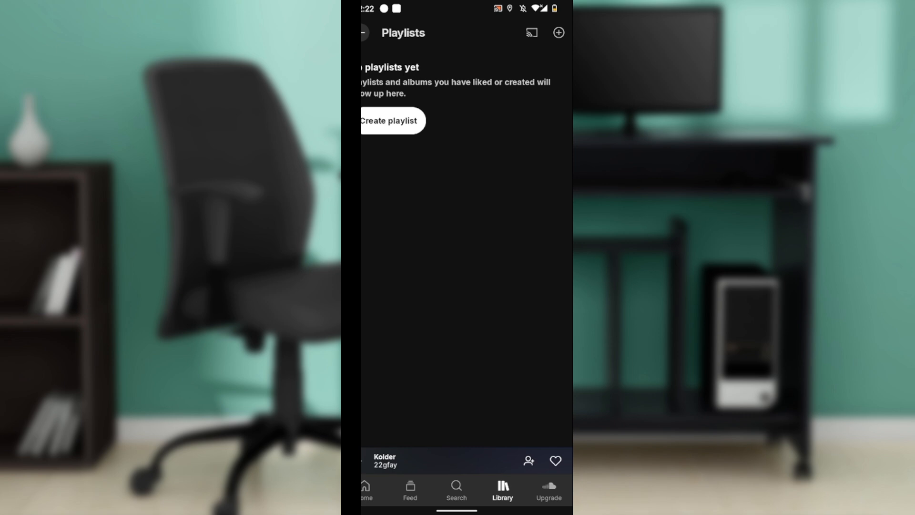
- Start a new playlist titled 'My Album'
left_click(390, 120)
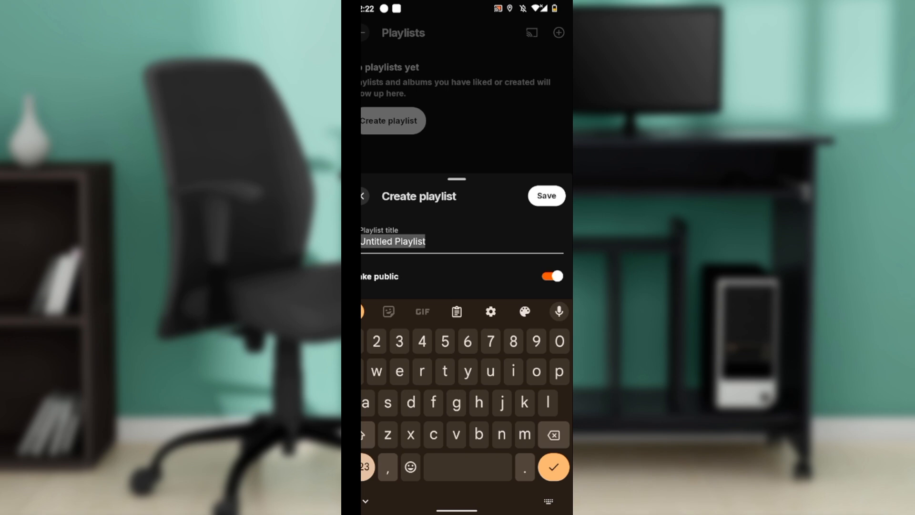
type("My")
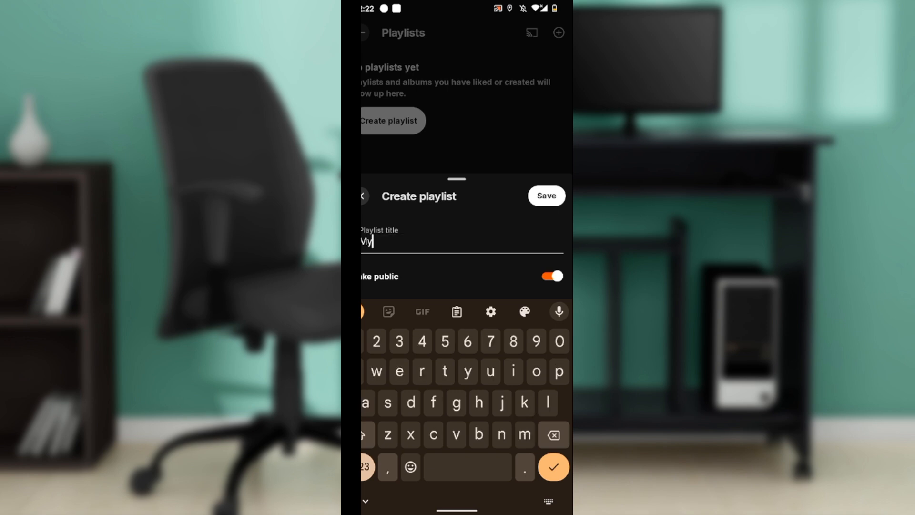
type("Album")
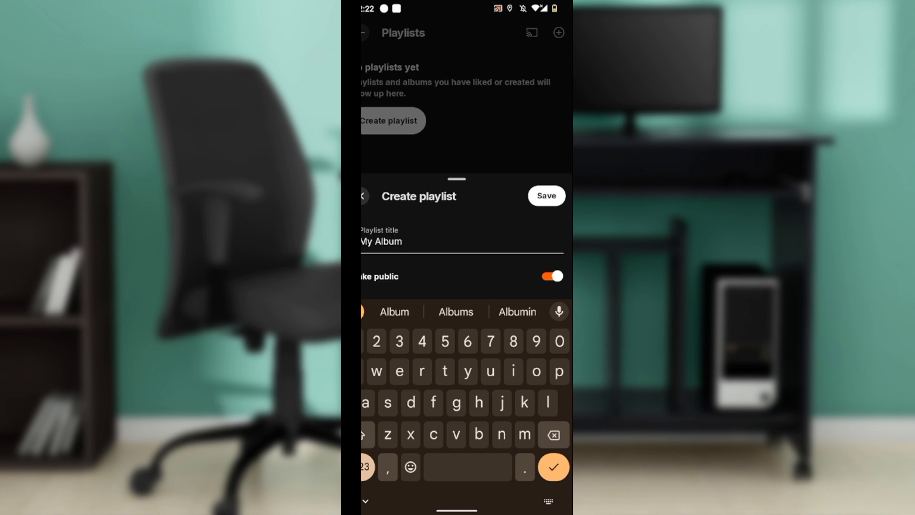
- Save the 'My Album' playlist from the Create playlist sheet
left_click(546, 196)
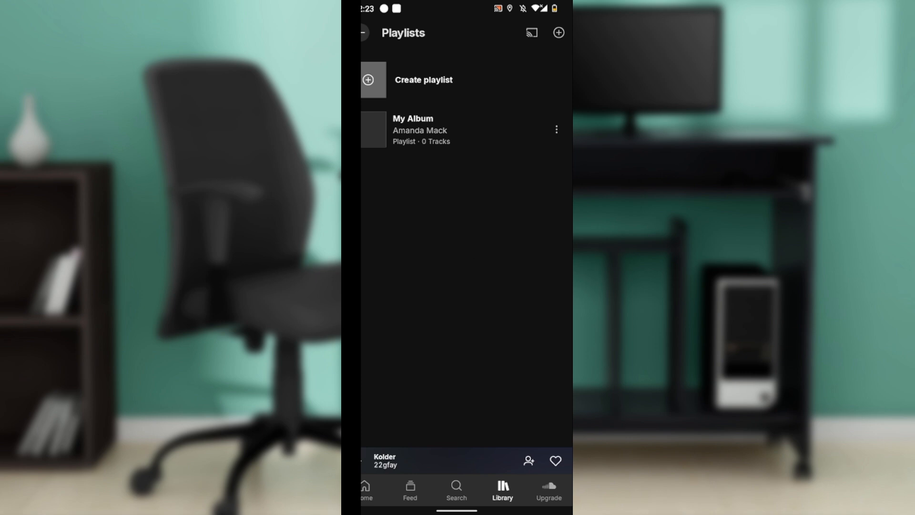
left_click(556, 130)
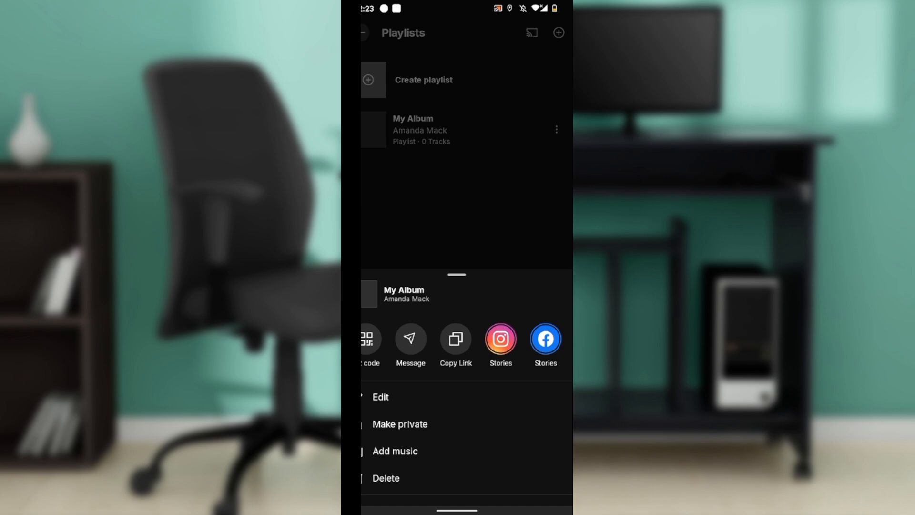
left_click(380, 397)
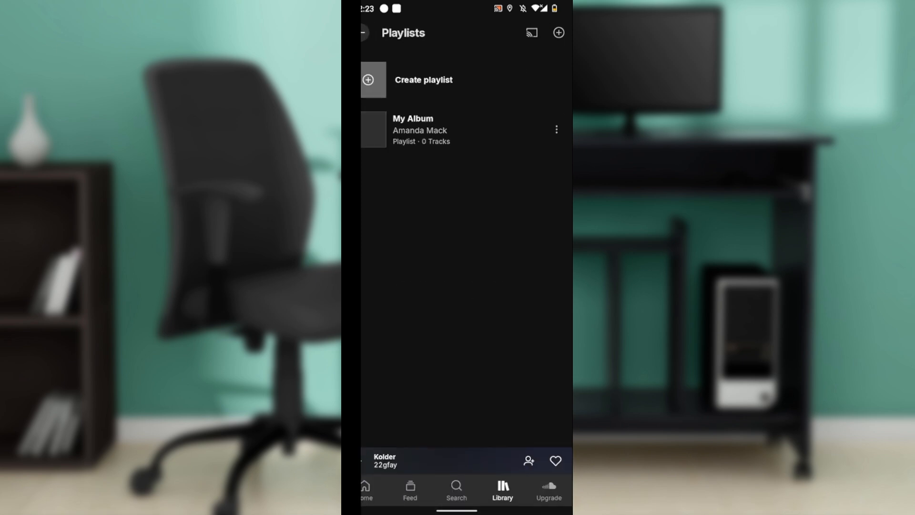
- Open the My Album playlist's options, enter Edit, and back out unchanged
left_click(413, 129)
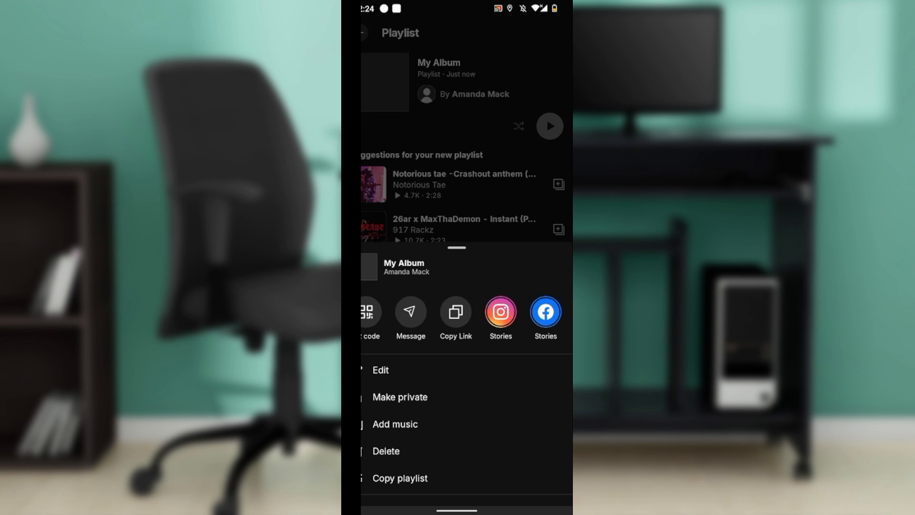
left_click(380, 370)
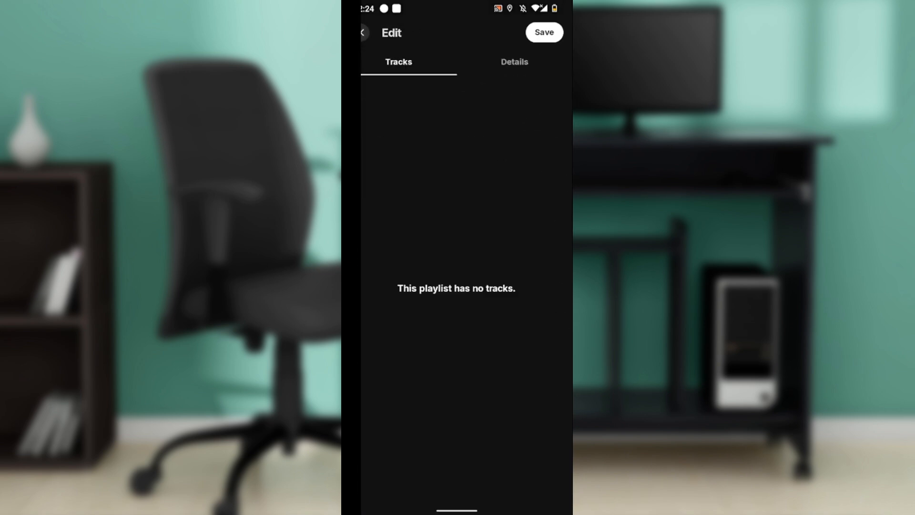
left_click(544, 32)
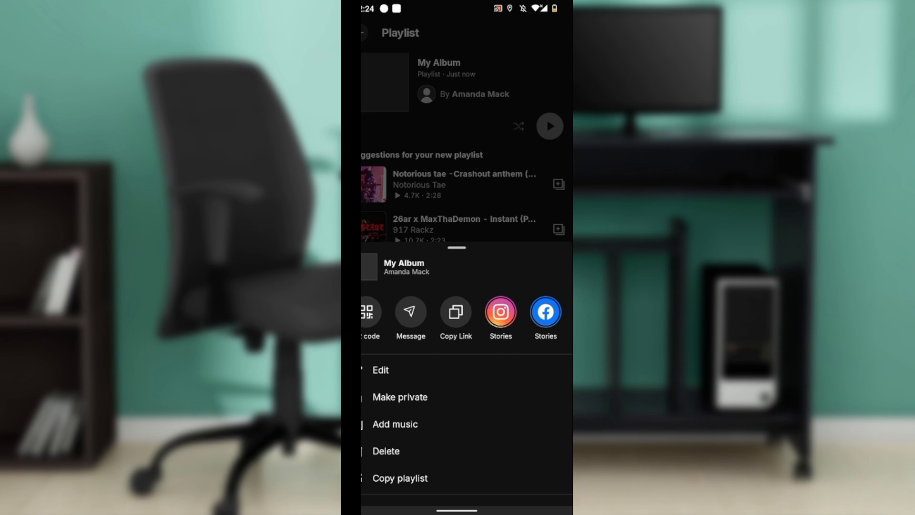
- Open My Album's edit screen and switch between the Details and Tracks tabs
left_click(380, 370)
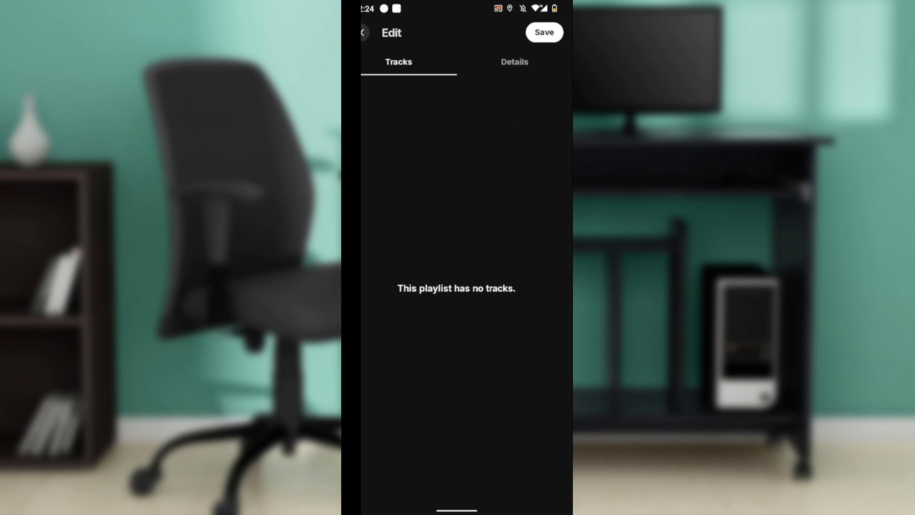
left_click(514, 62)
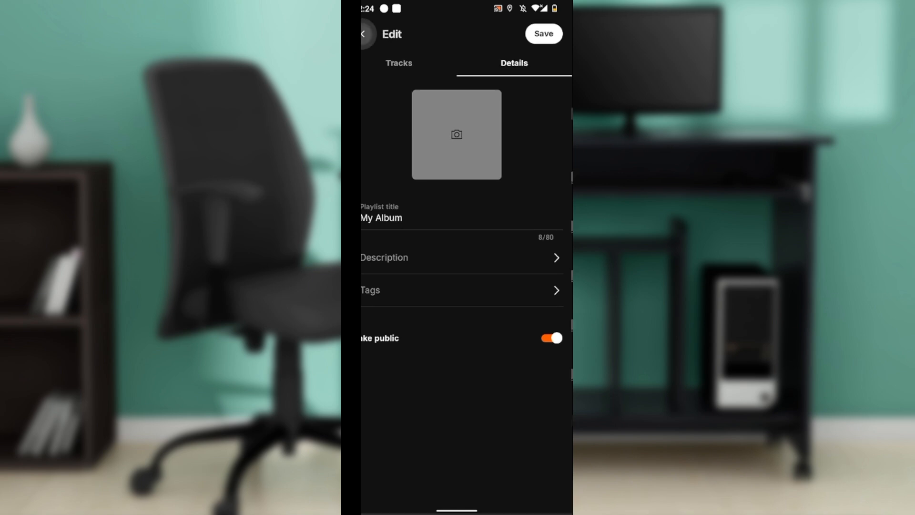
left_click(542, 33)
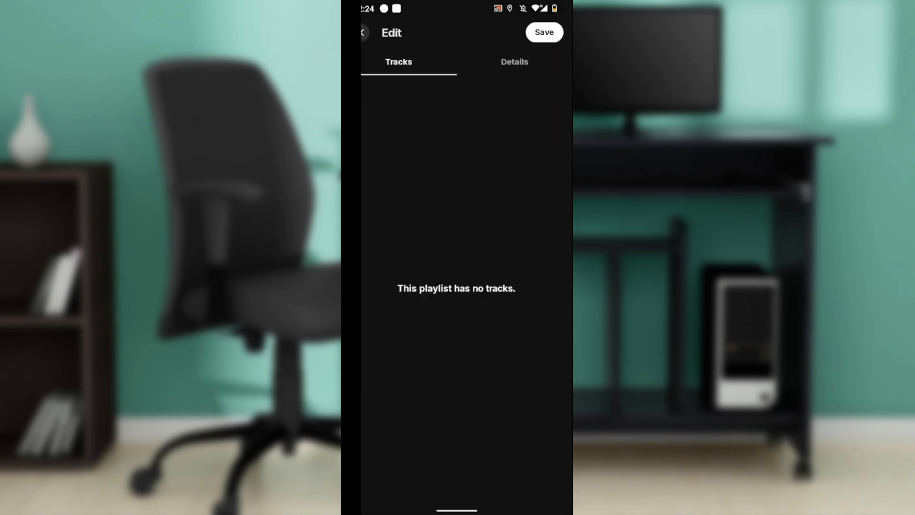
- Revisit the Details tab, then leave editing back to the My Album page
left_click(514, 62)
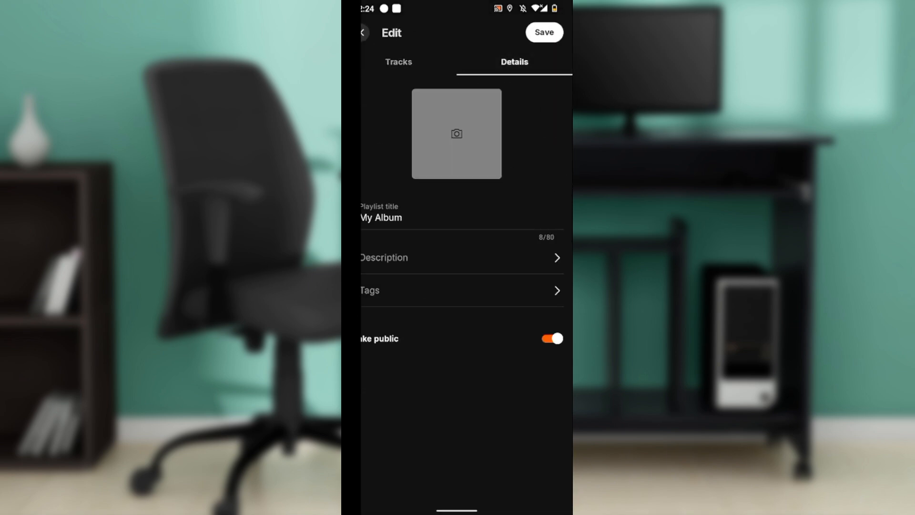
left_click(457, 133)
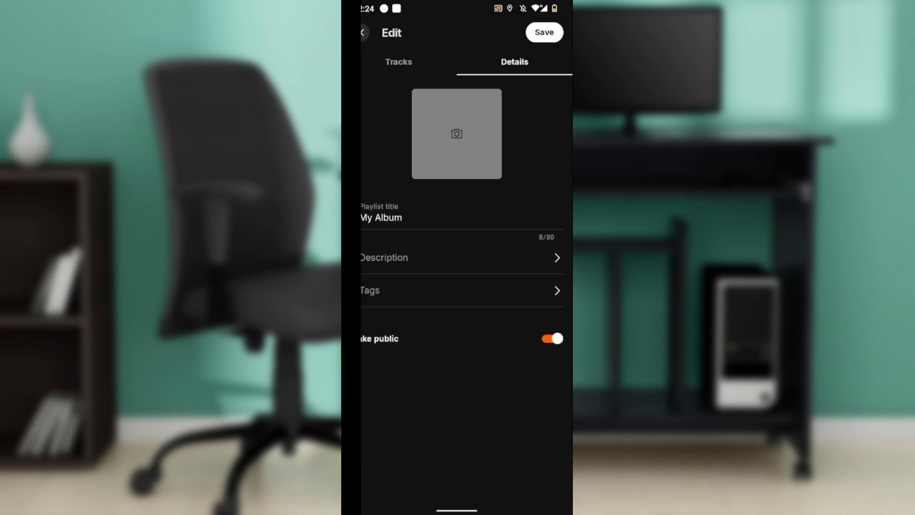
left_click(543, 32)
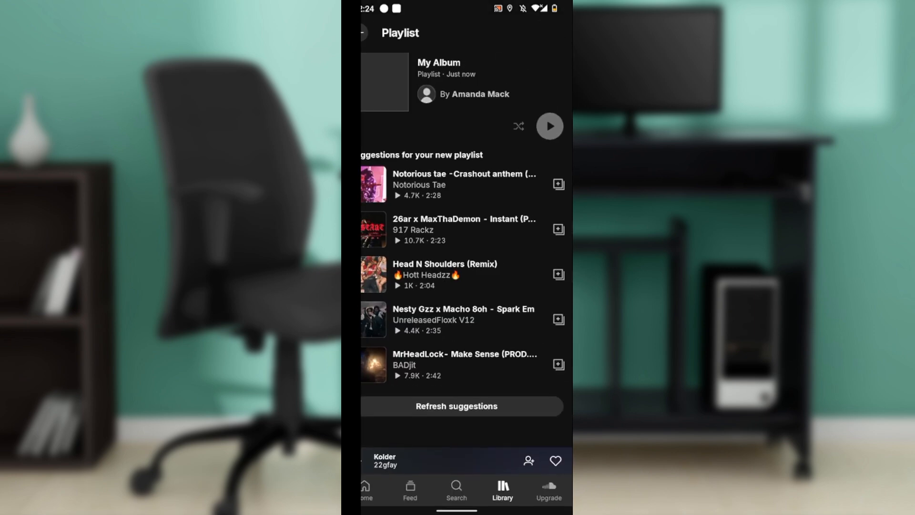